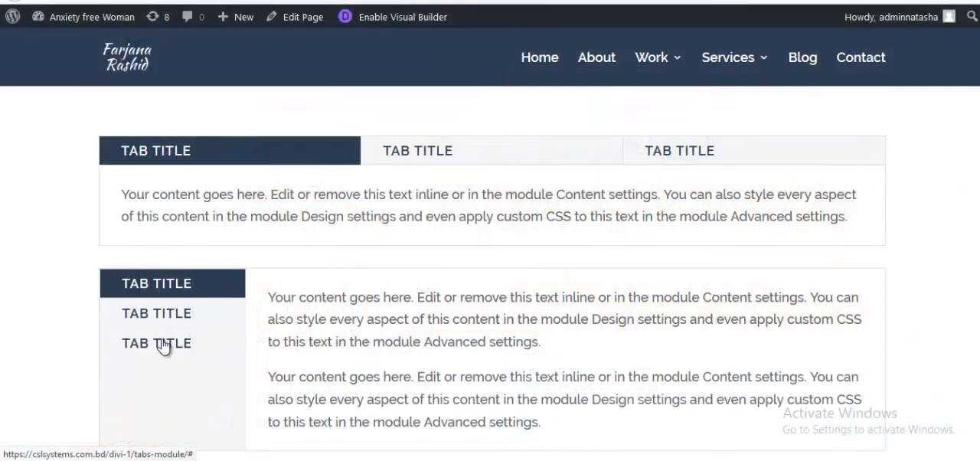
{"action": "mouse_move", "coordinate": [420, 301]}
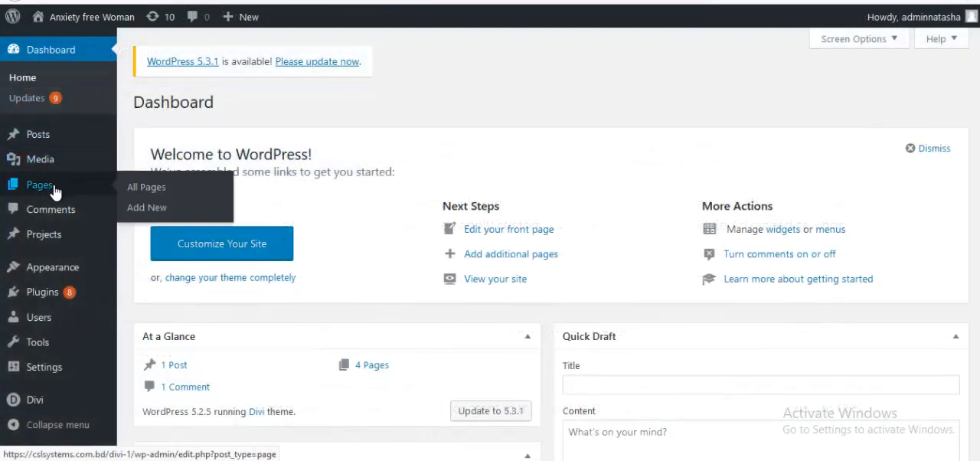
- Publish a new WordPress page titled "tabs module" and launch it in the Divi visual builder
{"action": "left_click", "coordinate": [147, 208]}
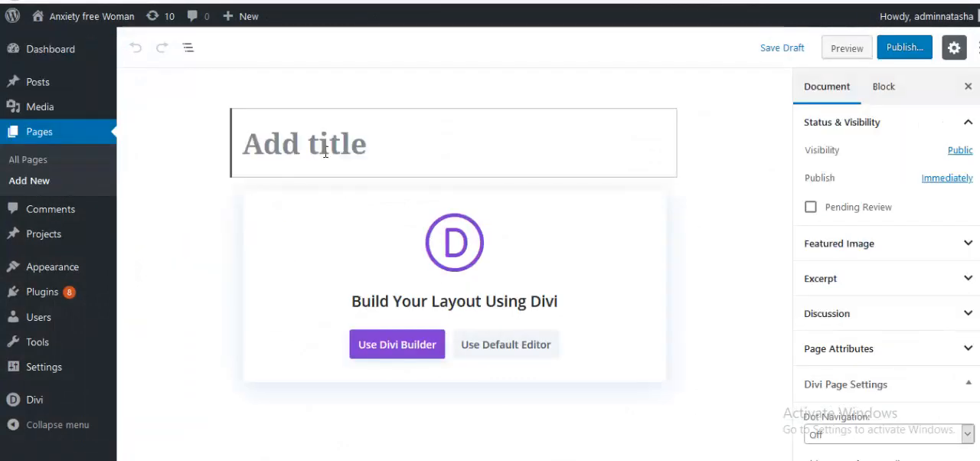
{"action": "type", "text": "tabs mo"}
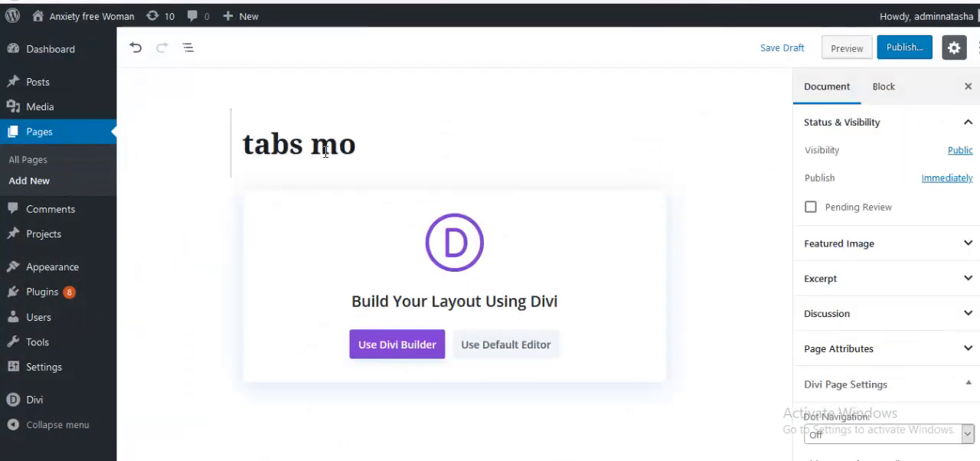
{"action": "left_click", "coordinate": [903, 48]}
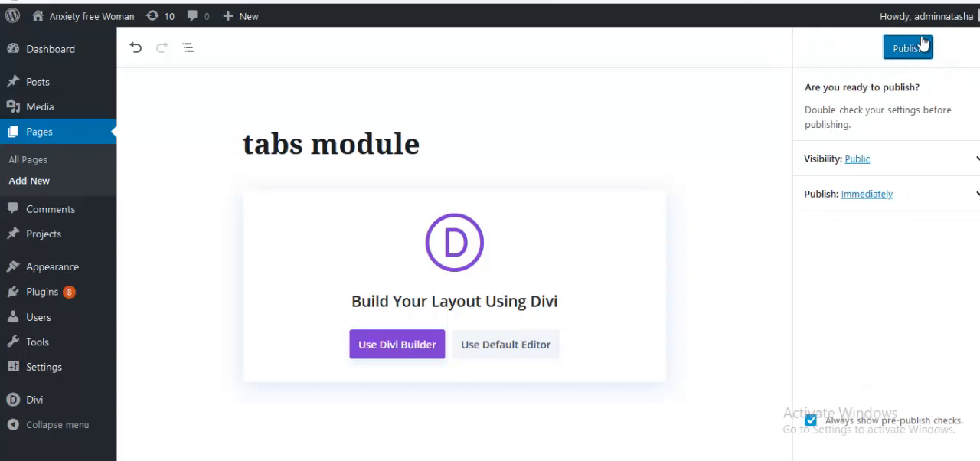
{"action": "left_click", "coordinate": [908, 47]}
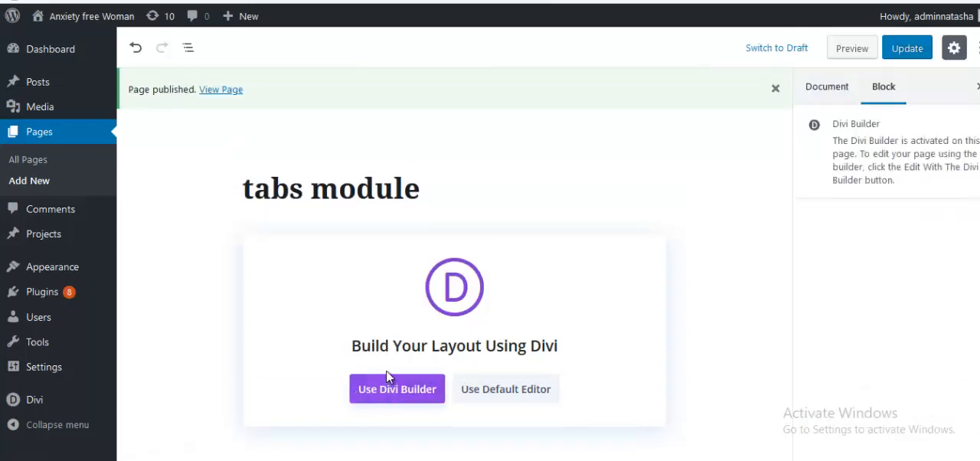
{"action": "left_click", "coordinate": [397, 389]}
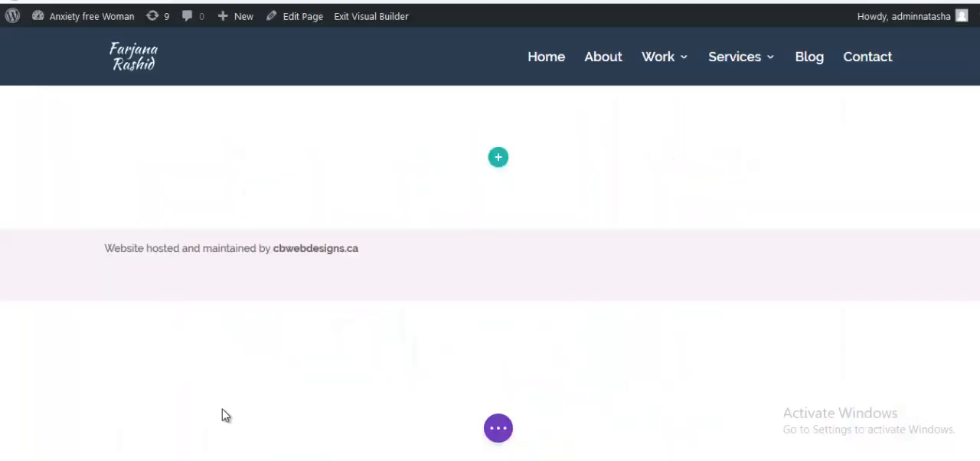
- From the empty row's Insert Module list, search for "tab" to find the Tabs module
{"action": "left_click", "coordinate": [497, 156]}
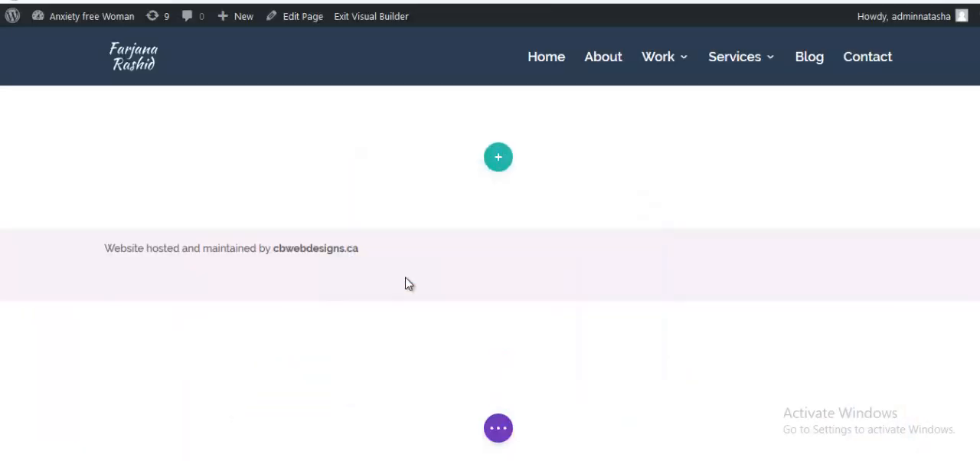
{"action": "left_click", "coordinate": [499, 156]}
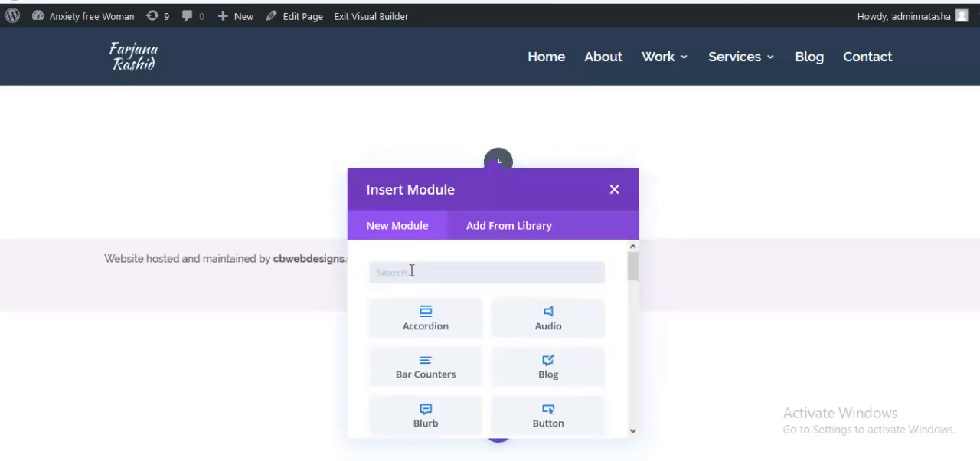
{"action": "type", "text": "tab"}
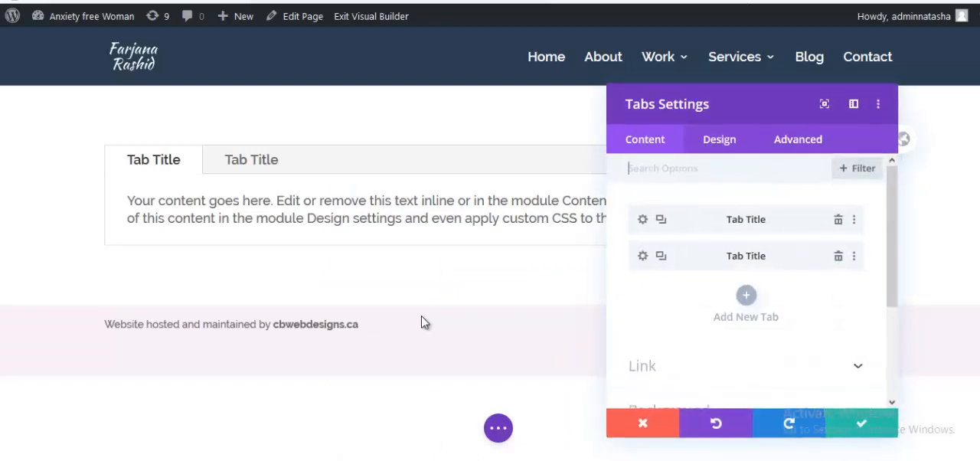
- Insert the Tabs module and set its Active Tab Background Color to the saved #2c3e50 navy swatch
{"action": "left_click", "coordinate": [254, 209]}
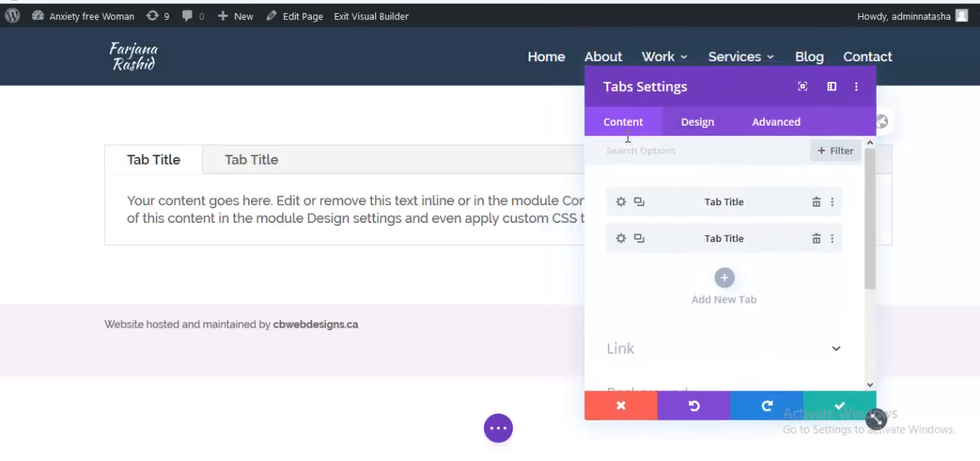
{"action": "left_click", "coordinate": [697, 121]}
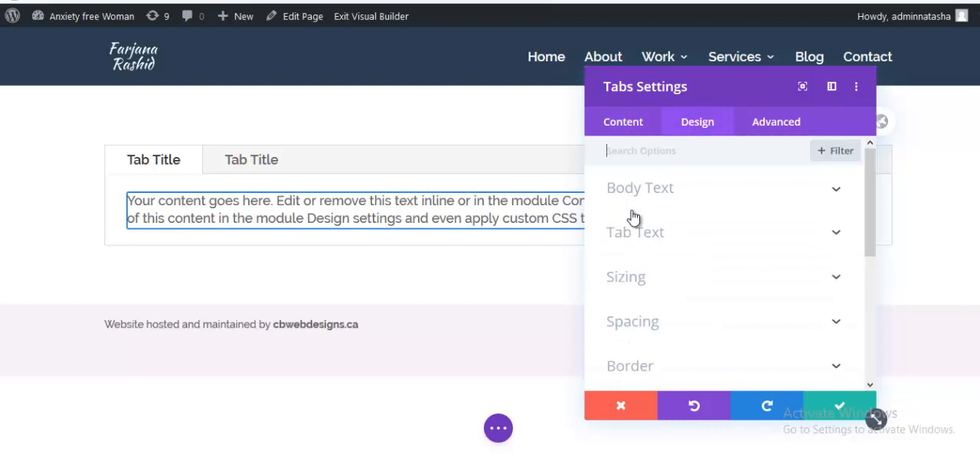
{"action": "left_click", "coordinate": [634, 233]}
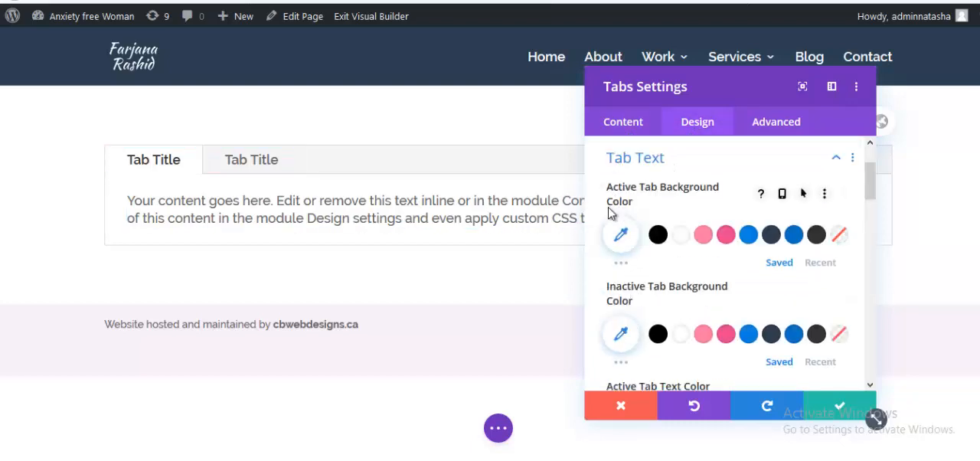
{"action": "mouse_move", "coordinate": [621, 234]}
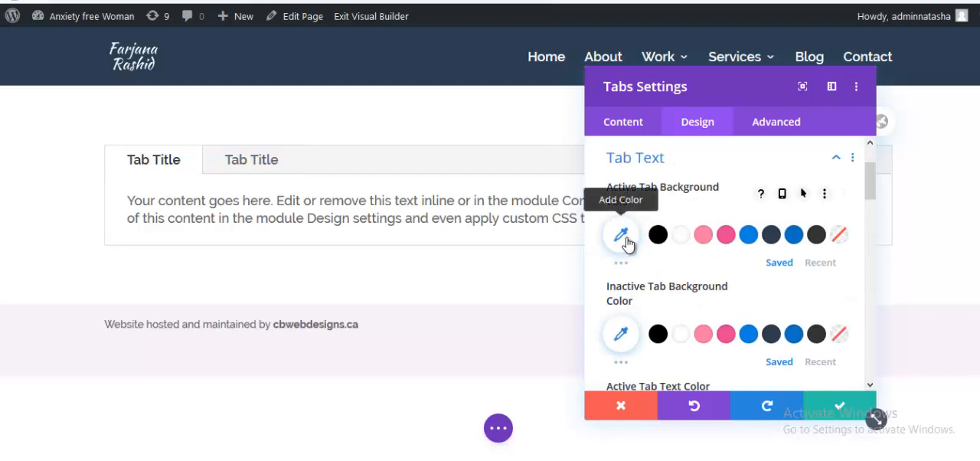
{"action": "mouse_move", "coordinate": [772, 235]}
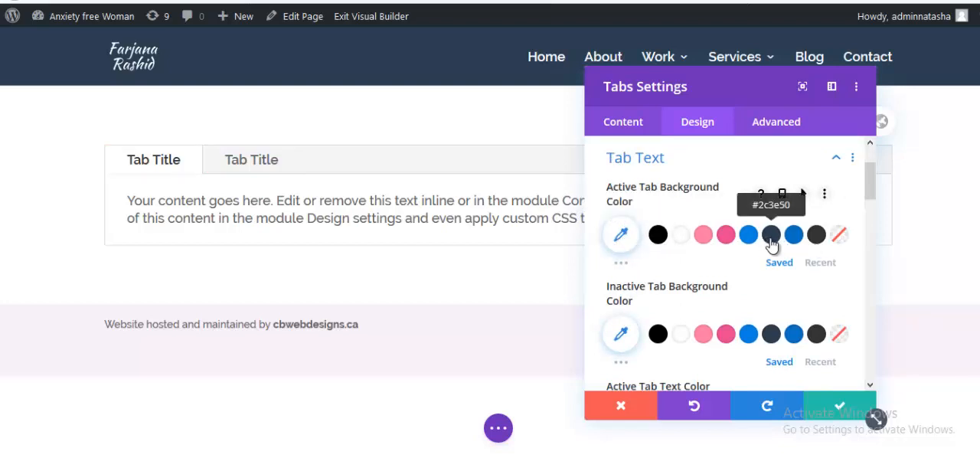
{"action": "left_click", "coordinate": [772, 235]}
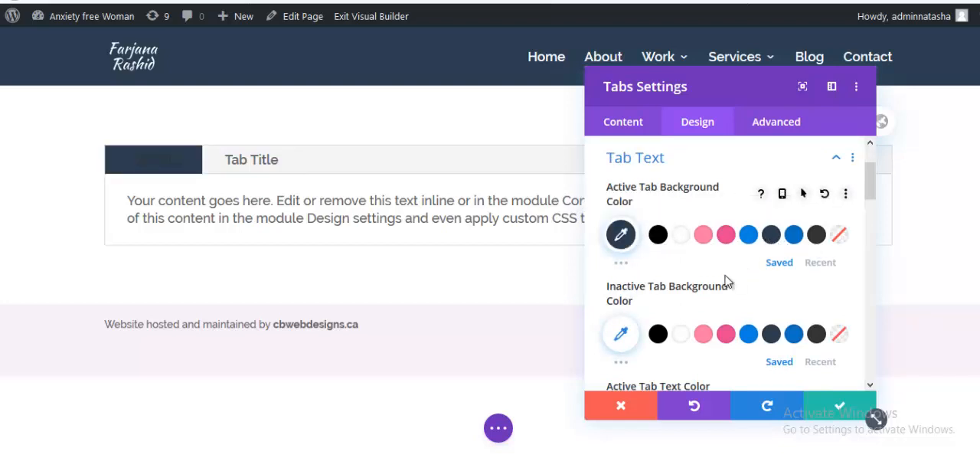
{"action": "scroll", "scroll_direction": "down", "scroll_amount": 3}
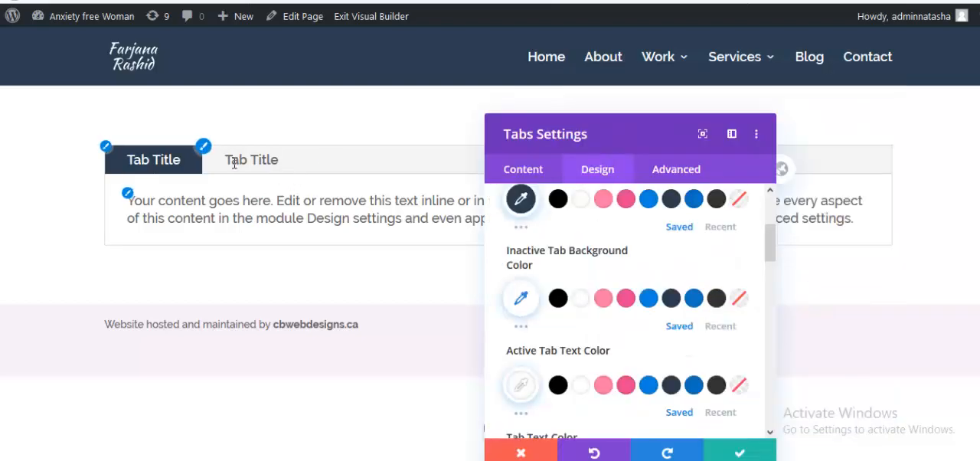
- In Advanced Custom CSS, give the Tab field width:33.33% so each title takes a third of the width
{"action": "left_click", "coordinate": [676, 168]}
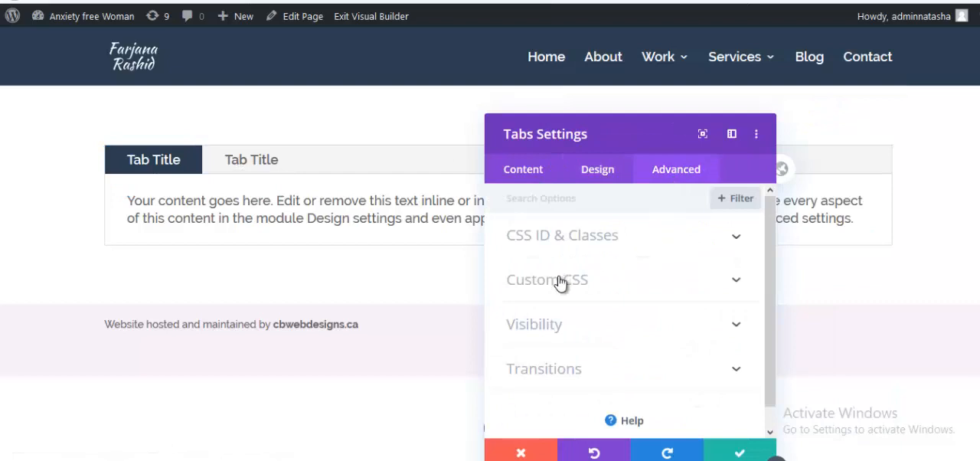
{"action": "left_click", "coordinate": [547, 279]}
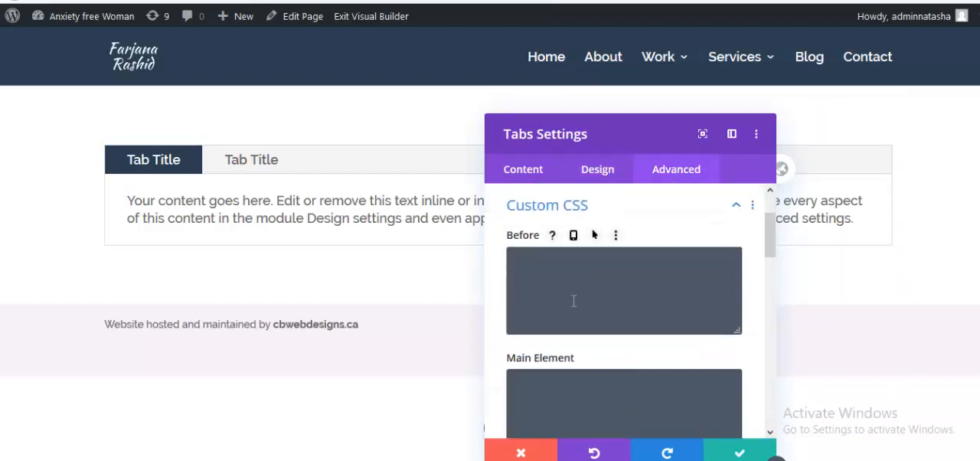
{"action": "scroll", "scroll_direction": "down", "scroll_amount": 3}
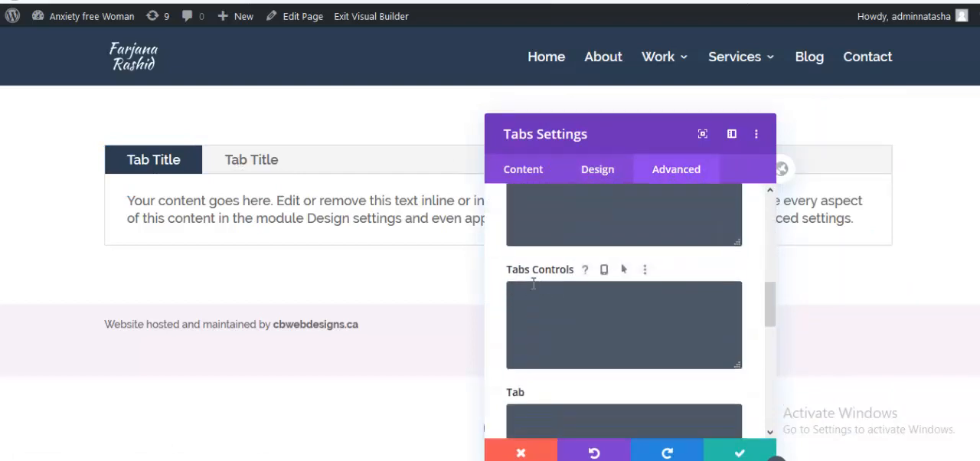
{"action": "scroll", "scroll_direction": "down", "scroll_amount": 3}
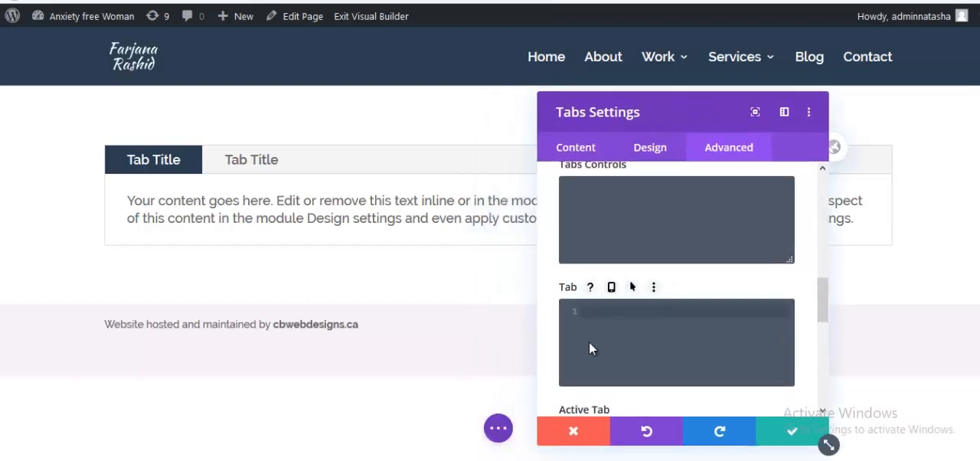
{"action": "type", "text": "w"}
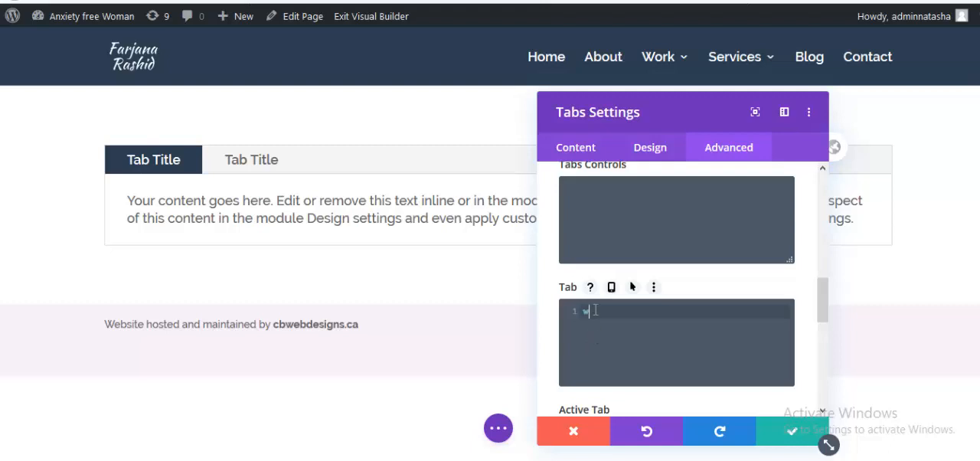
{"action": "type", "text": "idth:5"}
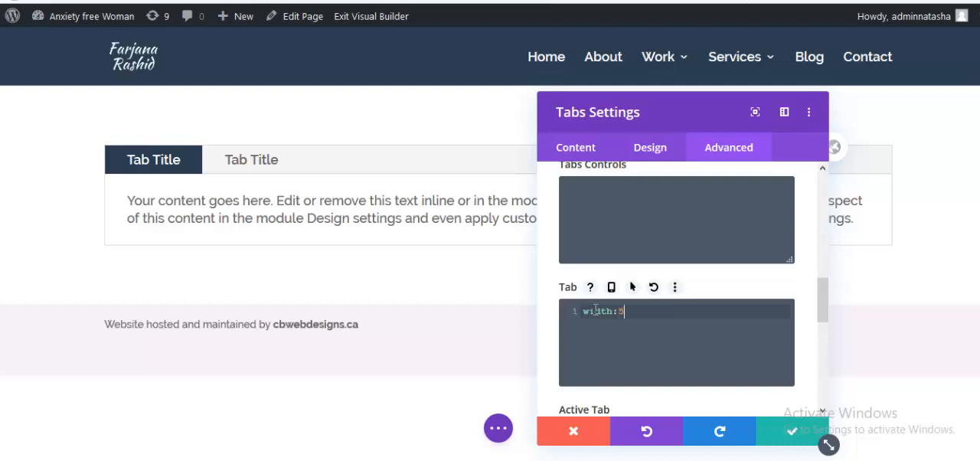
{"action": "type", "text": "0%"}
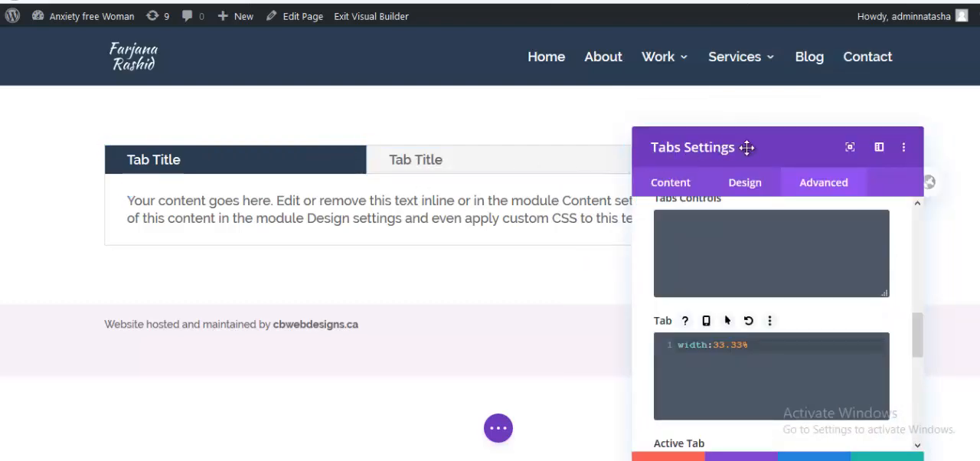
- Style the tab titles uppercase with wider letter spacing under Design > Tab Text
{"action": "left_click", "coordinate": [744, 182]}
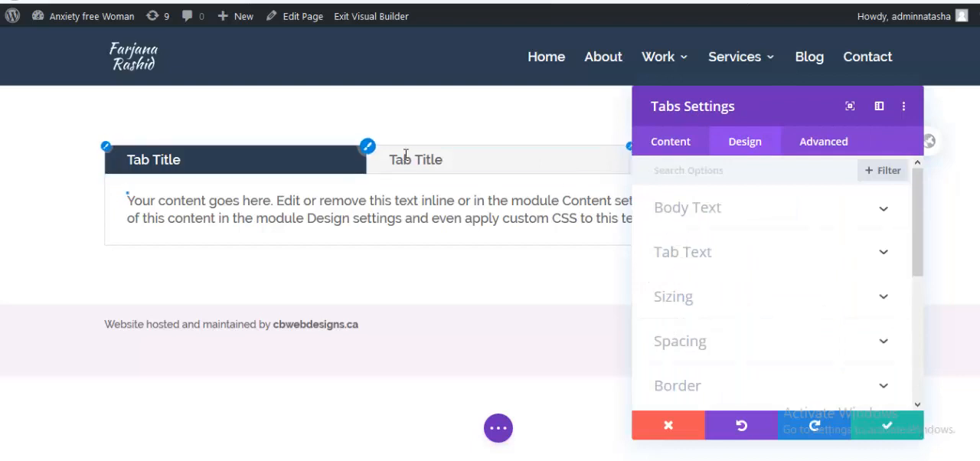
{"action": "mouse_move", "coordinate": [669, 258]}
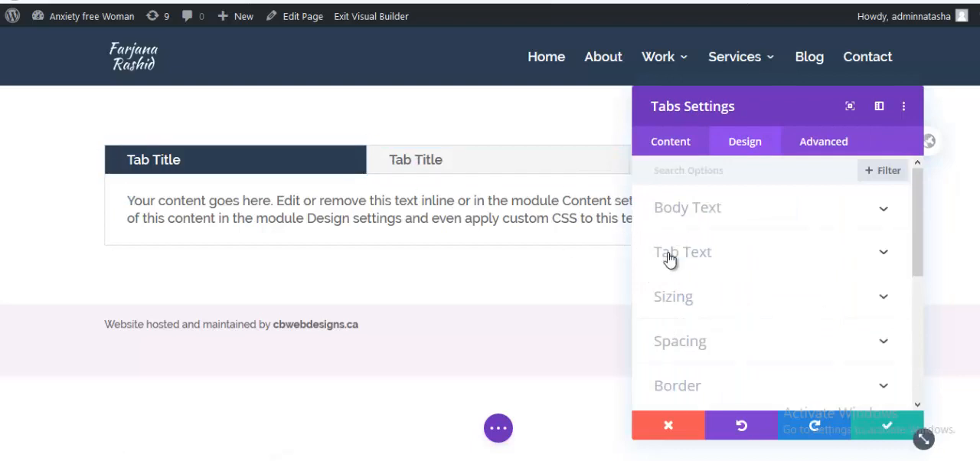
{"action": "left_click", "coordinate": [683, 251]}
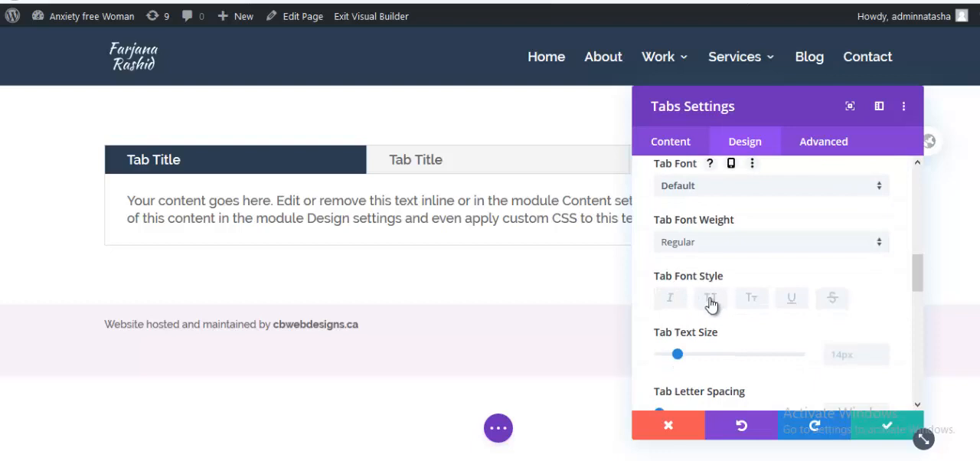
{"action": "left_click", "coordinate": [711, 297]}
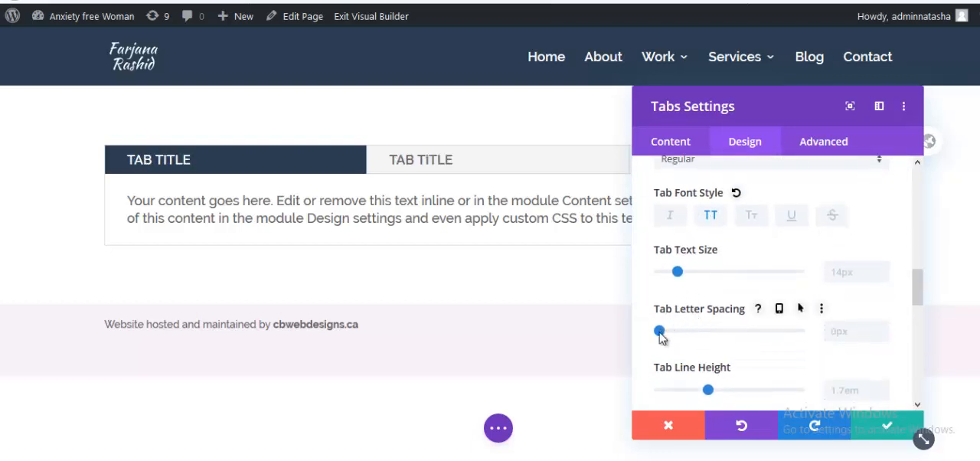
{"action": "left_click_drag", "start_coordinate": [658, 331], "coordinate": [662, 331]}
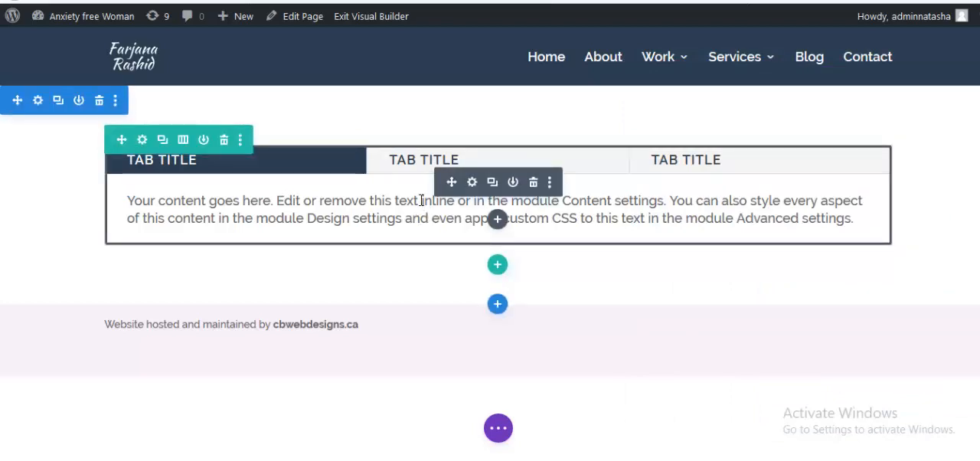
{"action": "mouse_move", "coordinate": [477, 199]}
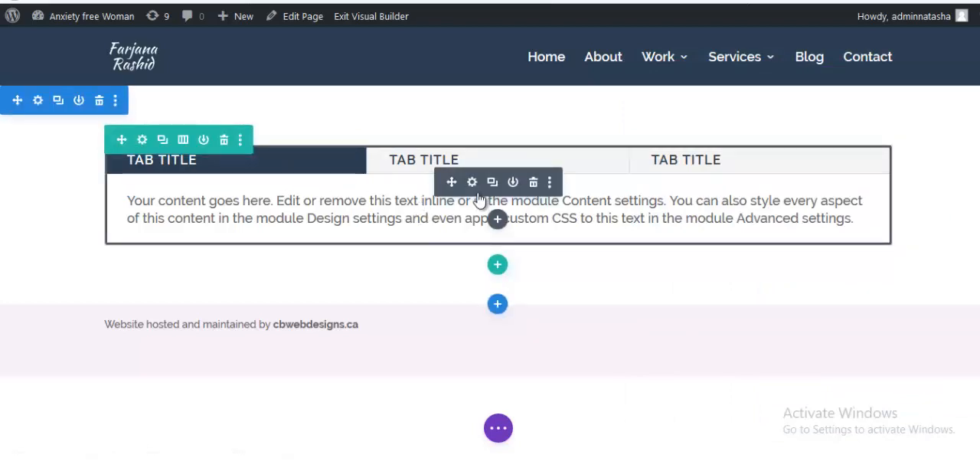
- Duplicate the styled three-tab module so a second copy sits below it
{"action": "left_click", "coordinate": [486, 182]}
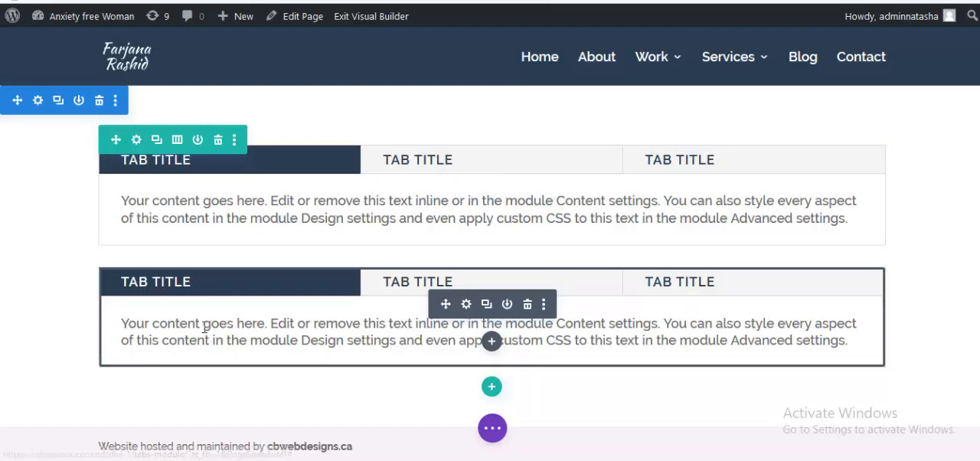
{"action": "mouse_move", "coordinate": [445, 303]}
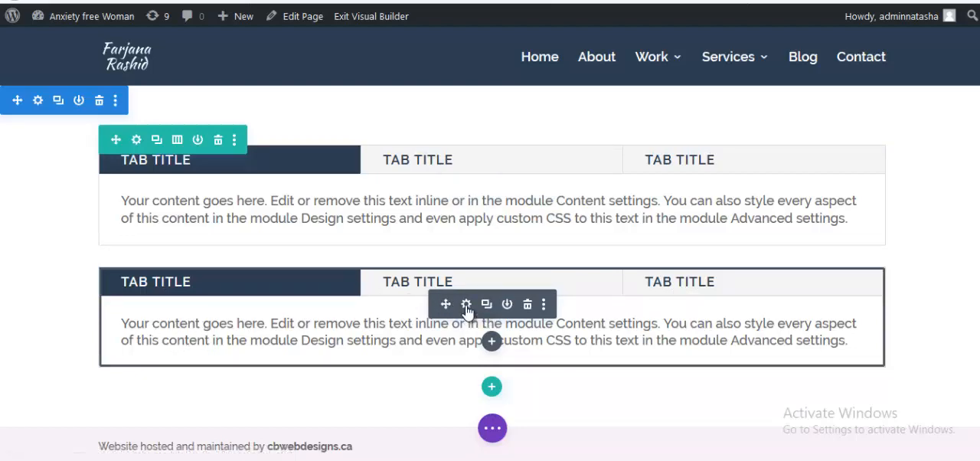
- Give the second module's Main Element CSS display:flex; flex-direction:row; for a vertical tab layout
{"action": "left_click", "coordinate": [465, 303]}
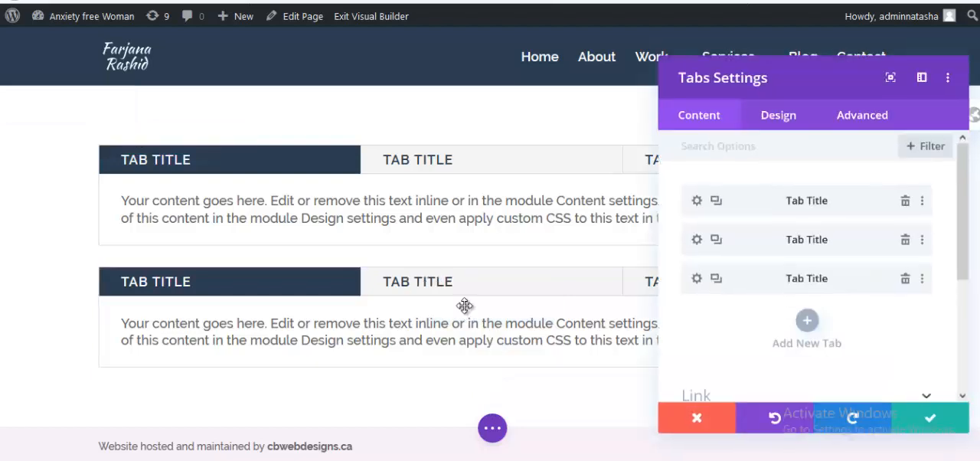
{"action": "left_click", "coordinate": [860, 115]}
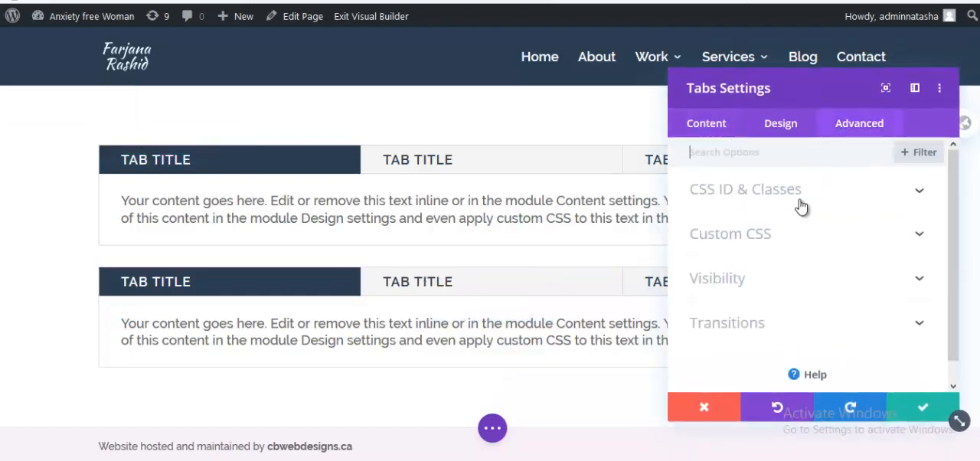
{"action": "scroll", "scroll_direction": "down", "scroll_amount": 3}
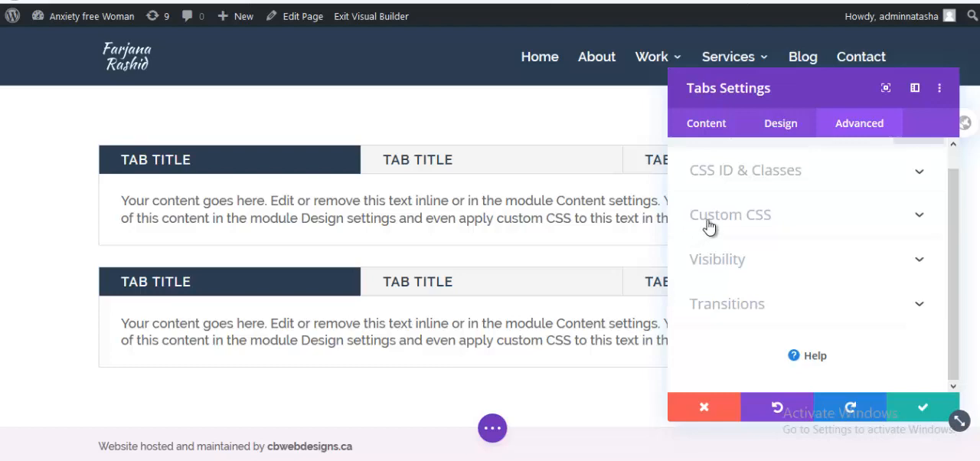
{"action": "left_click", "coordinate": [729, 215]}
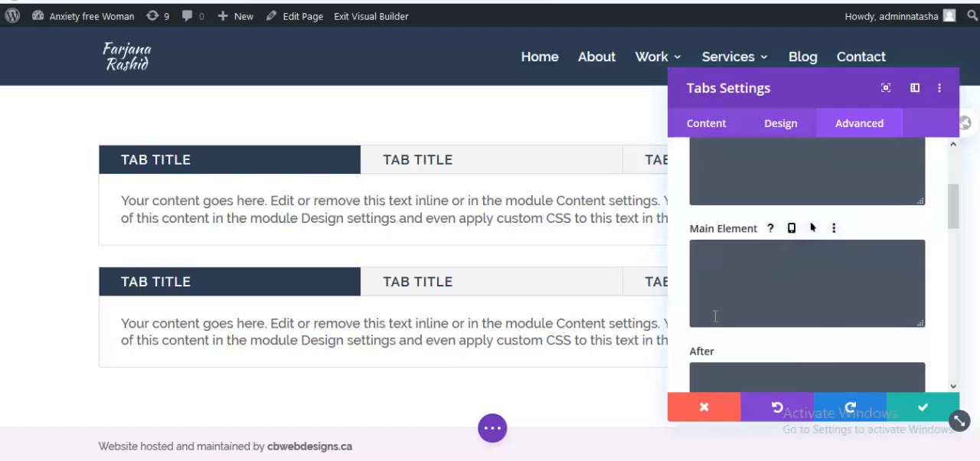
{"action": "scroll", "scroll_direction": "down", "scroll_amount": 3}
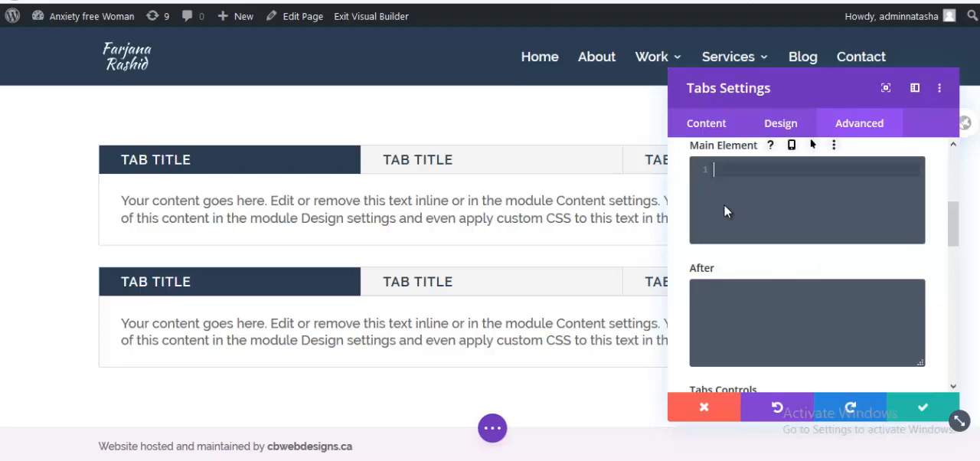
{"action": "type", "text": "d"}
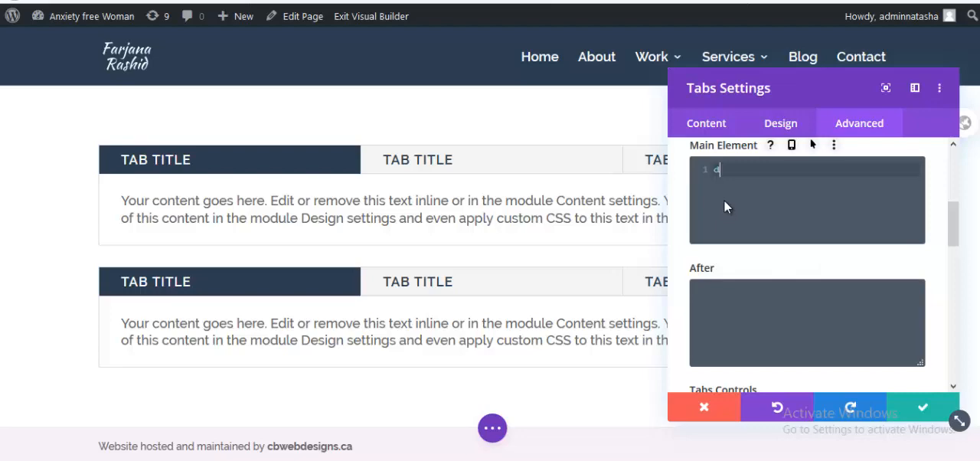
{"action": "type", "text": "isplay:flex;"}
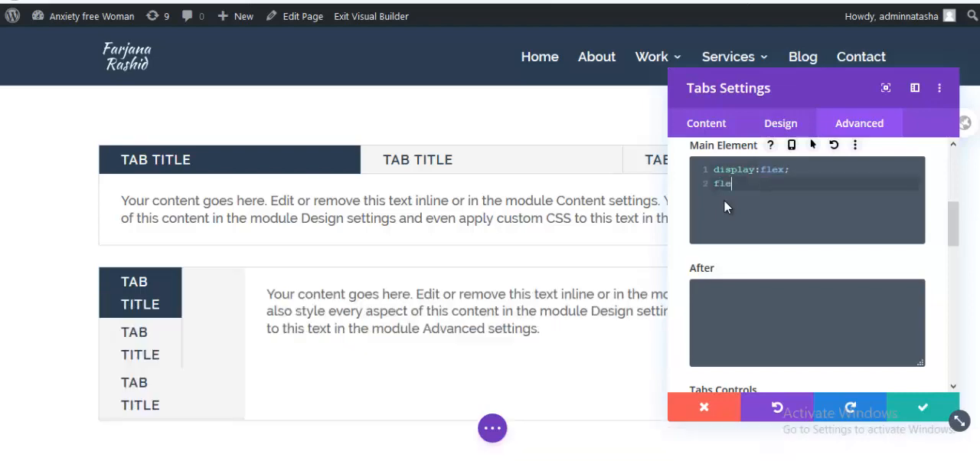
{"action": "type", "text": "flex-direction:row;"}
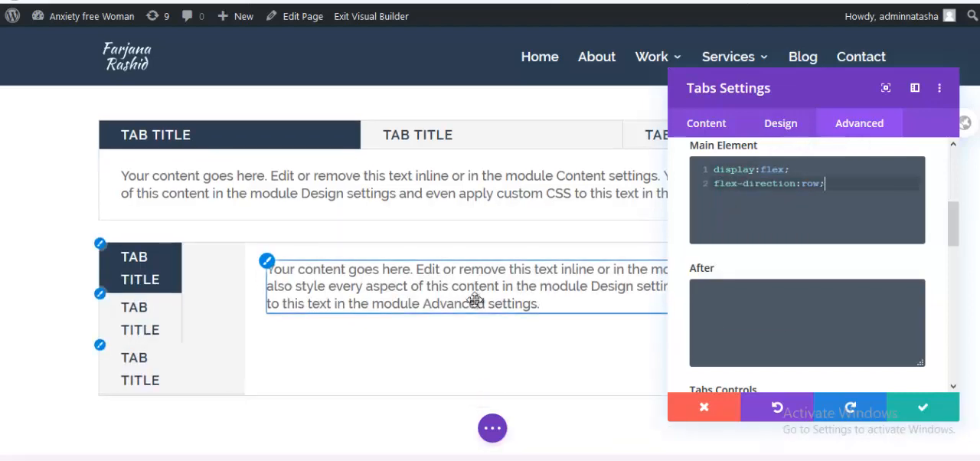
{"action": "scroll", "scroll_direction": "down", "scroll_amount": 3}
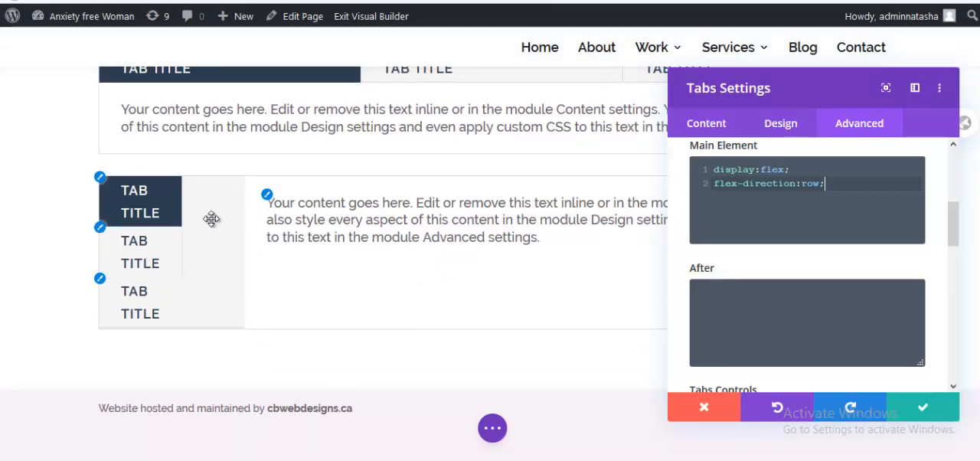
- Set the Tab field CSS to width:100%; border:1px solid #eee; for full-width bordered vertical titles
{"action": "scroll", "scroll_direction": "down", "scroll_amount": 3}
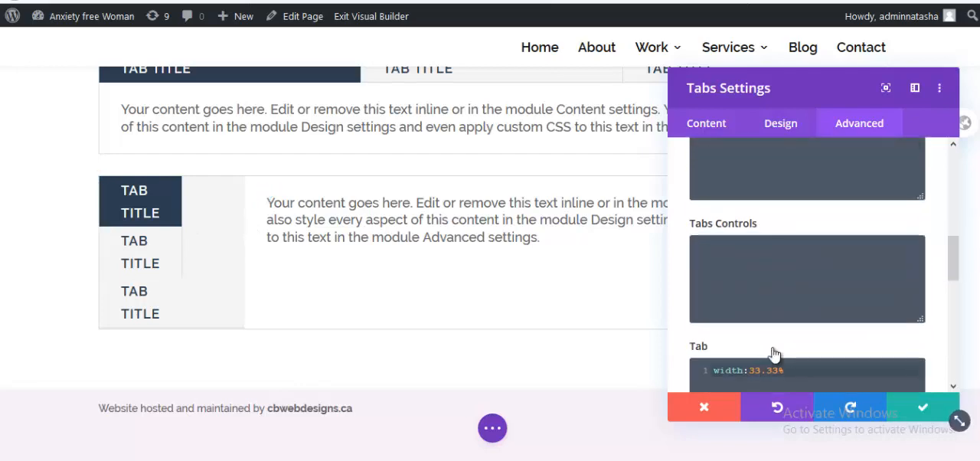
{"action": "scroll", "scroll_direction": "down", "scroll_amount": 3}
{"action": "type", "text": "1"}
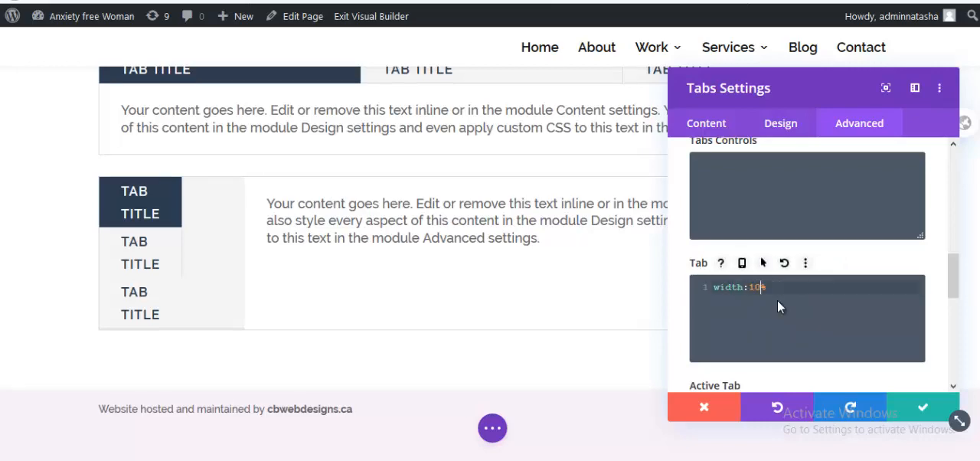
{"action": "type", "text": "0"}
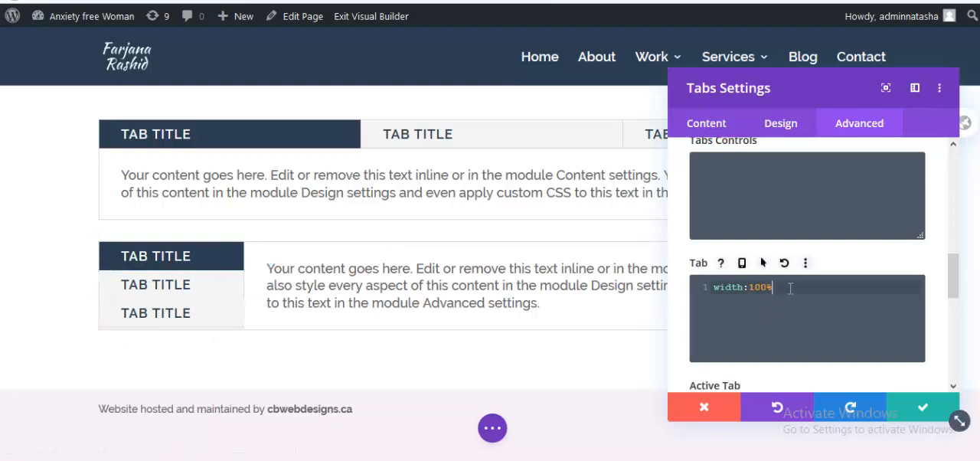
{"action": "type", "text": ";"}
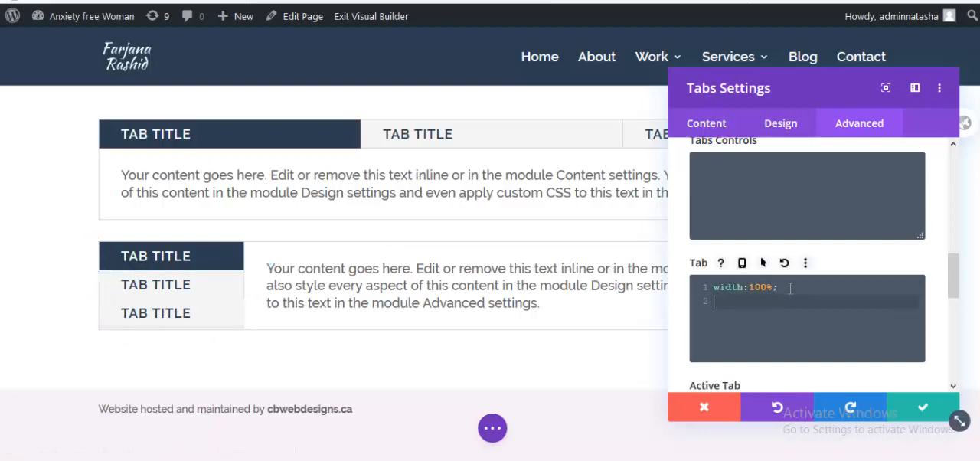
{"action": "type", "text": "b"}
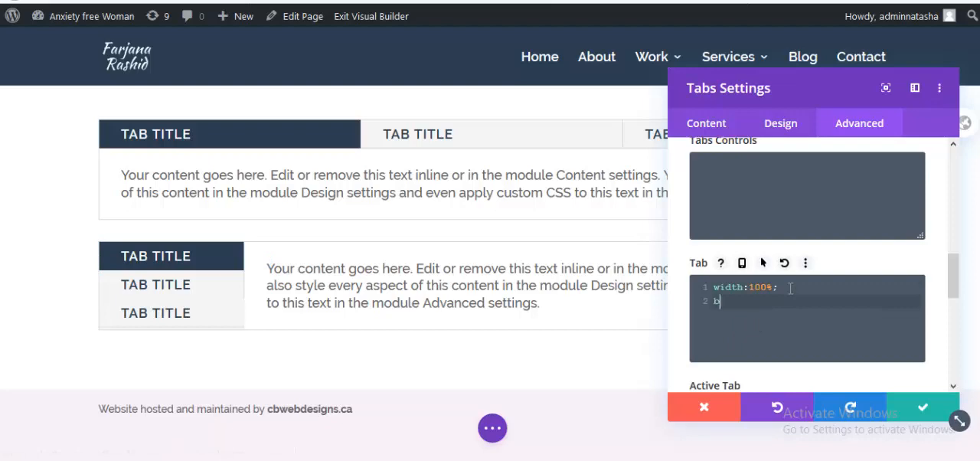
{"action": "type", "text": "order"}
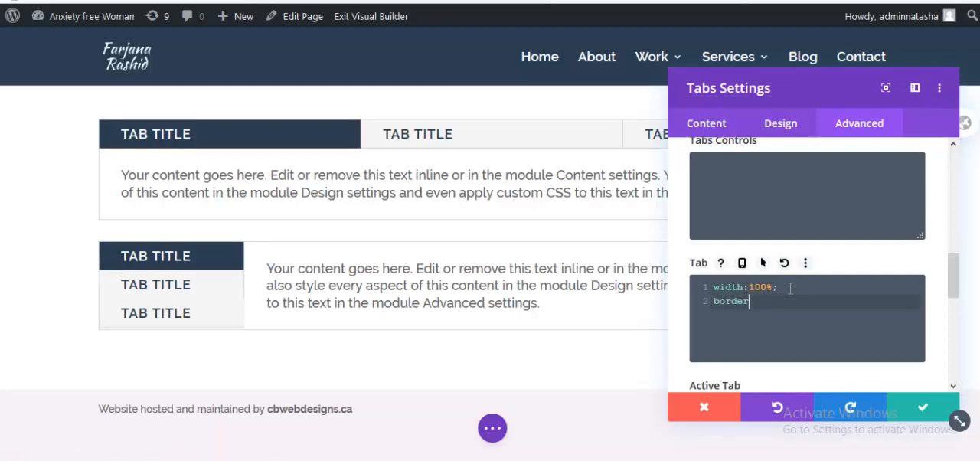
{"action": "type", "text": "1p"}
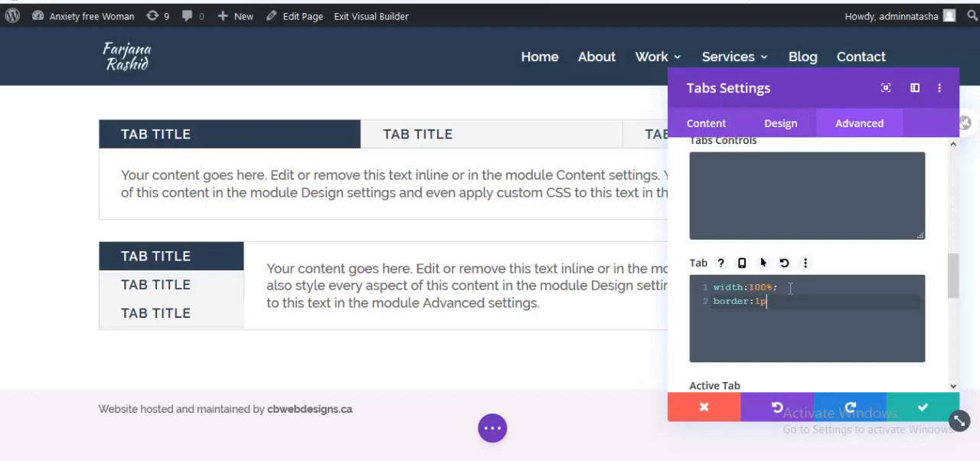
{"action": "type", "text": "x solid"}
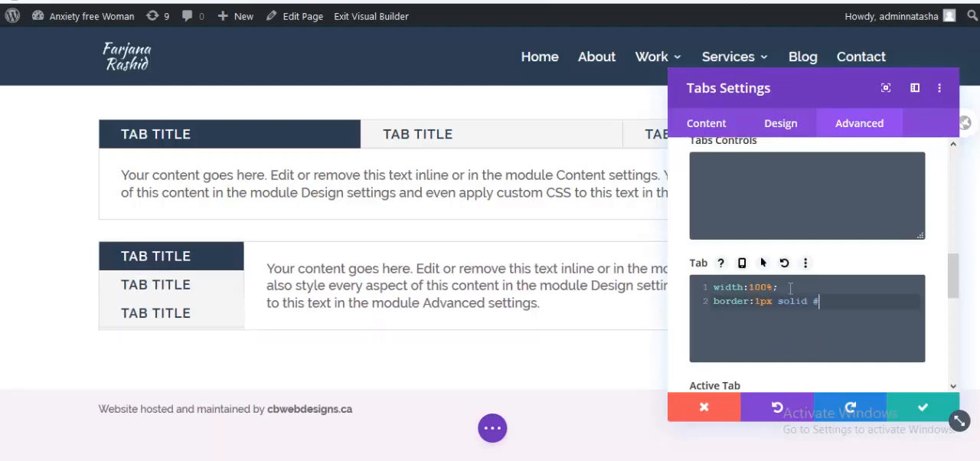
{"action": "type", "text": "#eee;"}
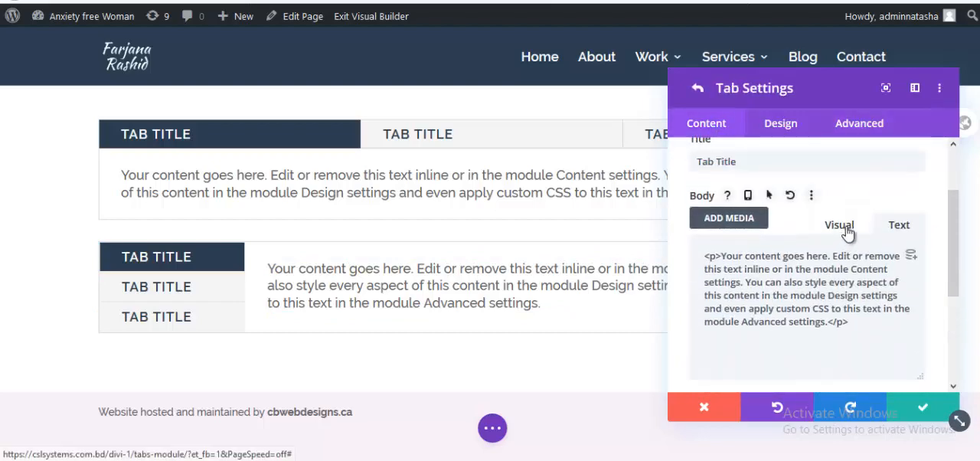
- Switch the first tab's Body editor to Visual and add a duplicate placeholder paragraph
{"action": "left_click", "coordinate": [839, 223]}
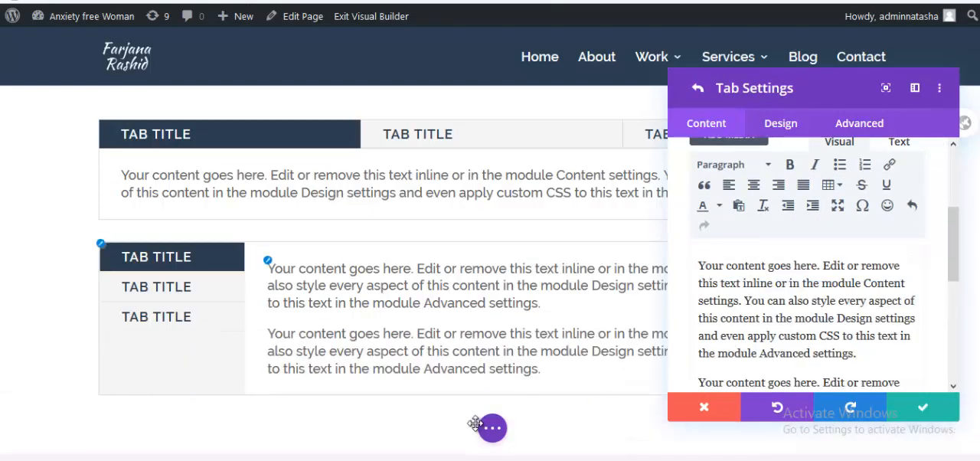
{"action": "scroll", "scroll_direction": "down", "scroll_amount": 3}
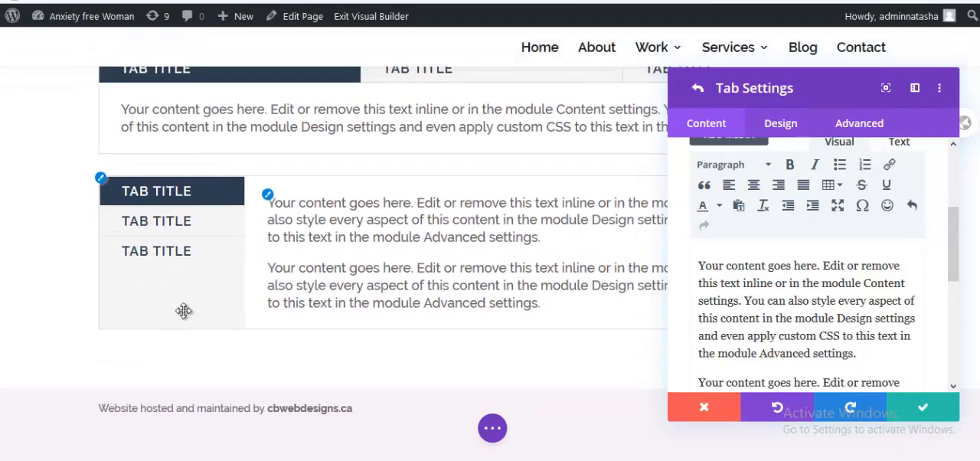
{"action": "mouse_move", "coordinate": [199, 319]}
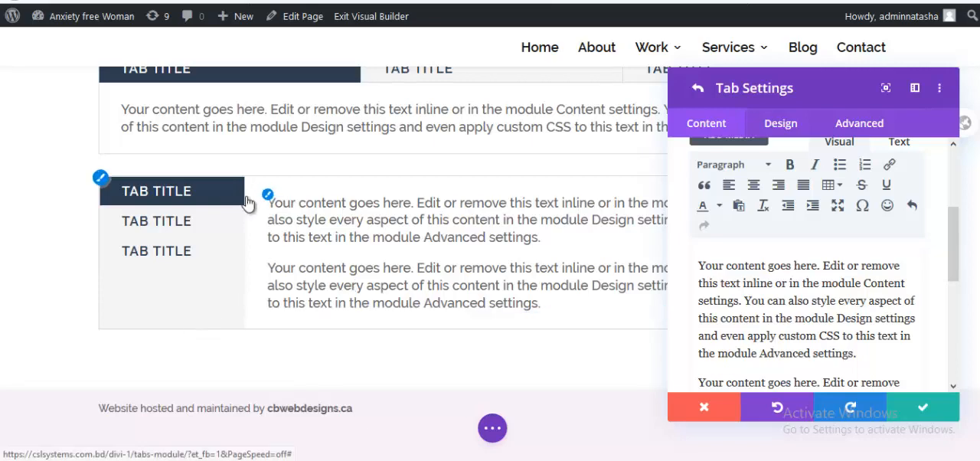
{"action": "mouse_move", "coordinate": [261, 337]}
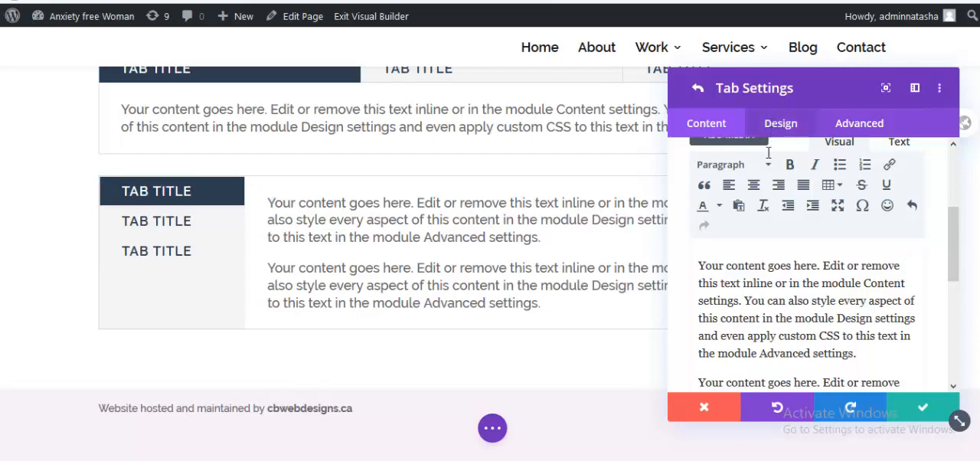
- Return to the whole tabs module's Design border options and set Border Width to 0px
{"action": "left_click", "coordinate": [779, 122]}
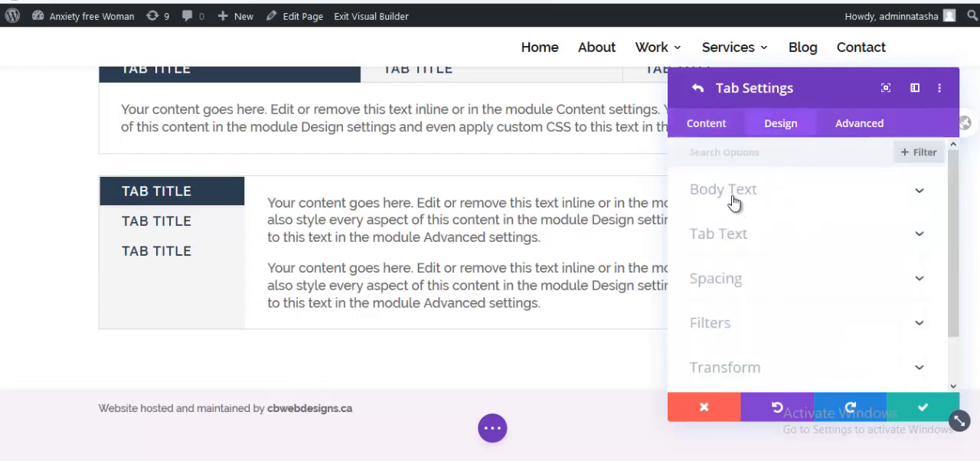
{"action": "scroll", "scroll_direction": "down", "scroll_amount": 3}
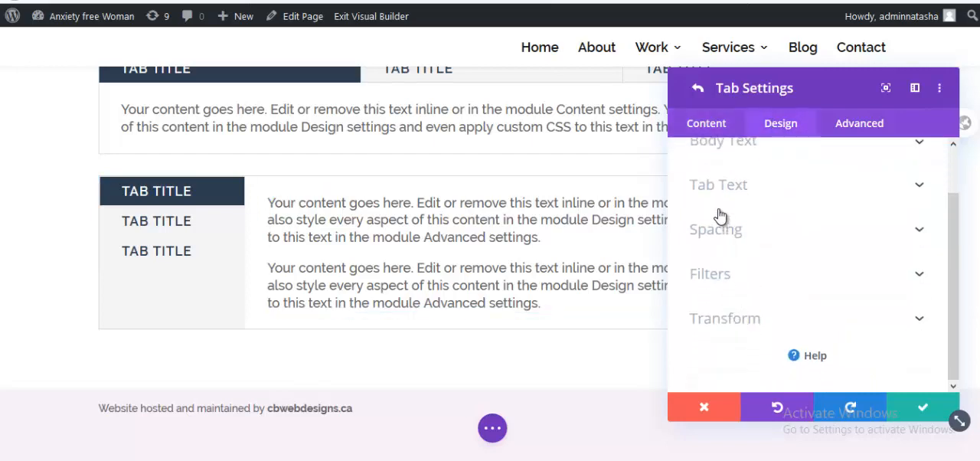
{"action": "scroll", "scroll_direction": "up", "scroll_amount": 3}
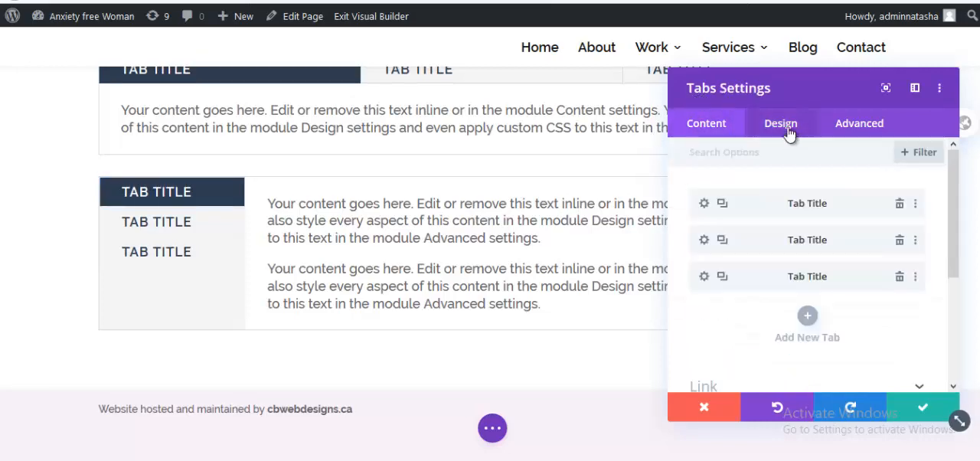
{"action": "left_click", "coordinate": [781, 123]}
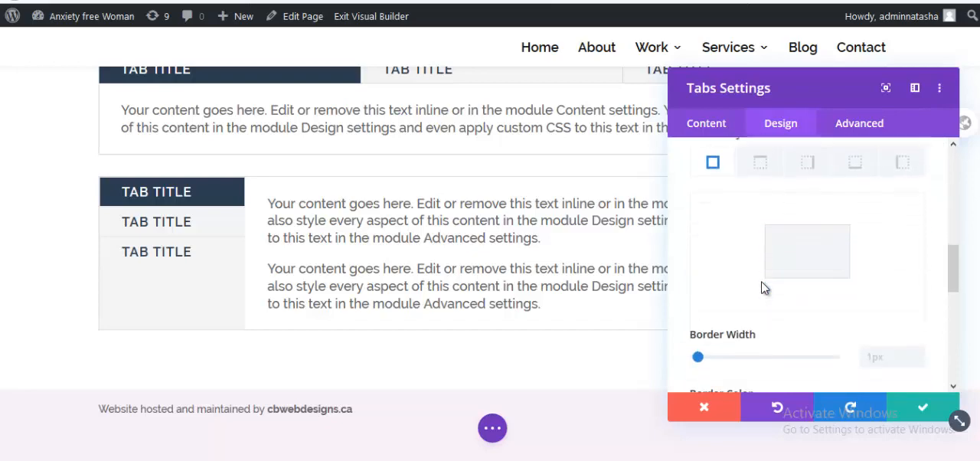
{"action": "scroll", "scroll_direction": "down", "scroll_amount": 3}
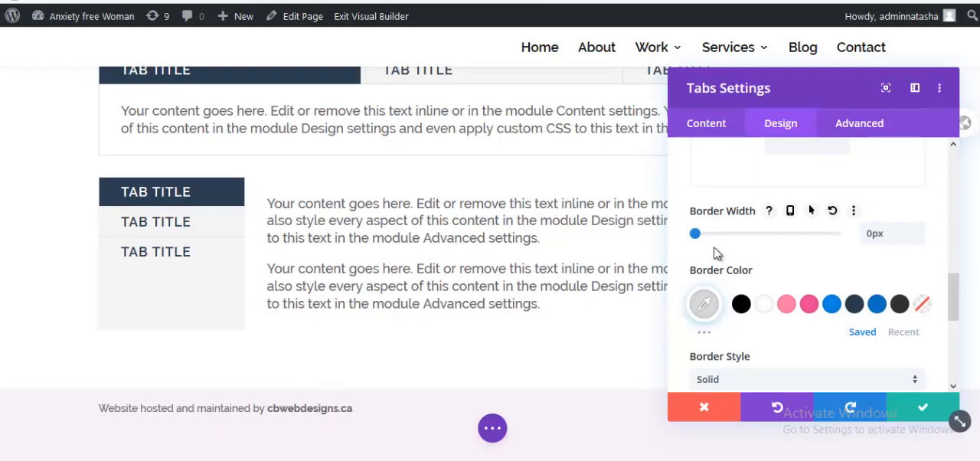
{"action": "left_click_drag", "start_coordinate": [695, 233], "coordinate": [704, 236]}
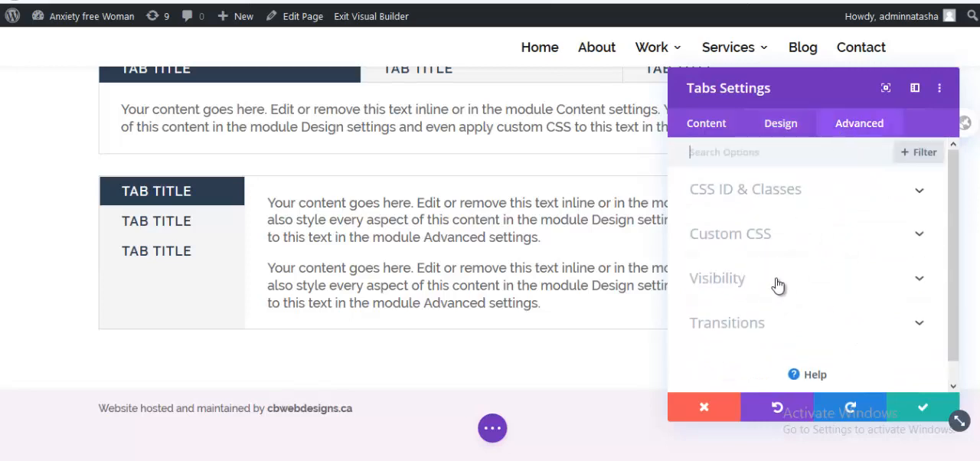
{"action": "mouse_move", "coordinate": [744, 340]}
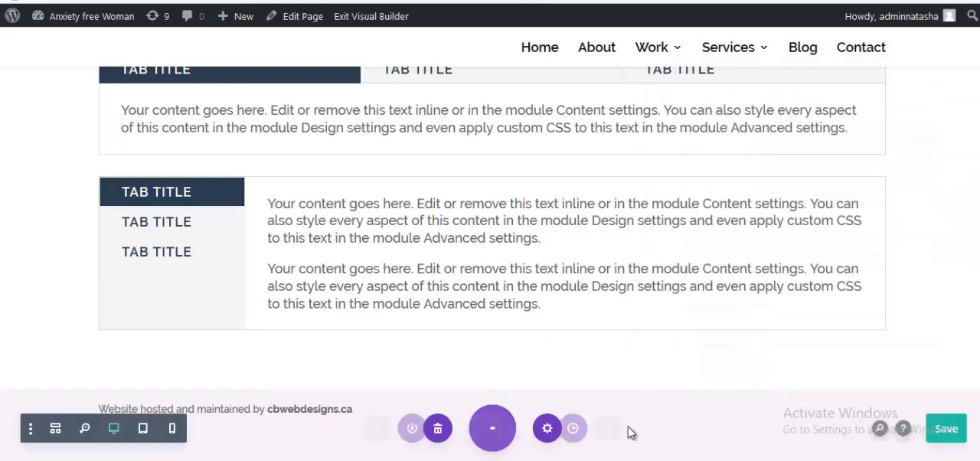
- Save the page and exit the visual builder to view both tabs modules live
{"action": "left_click", "coordinate": [371, 15]}
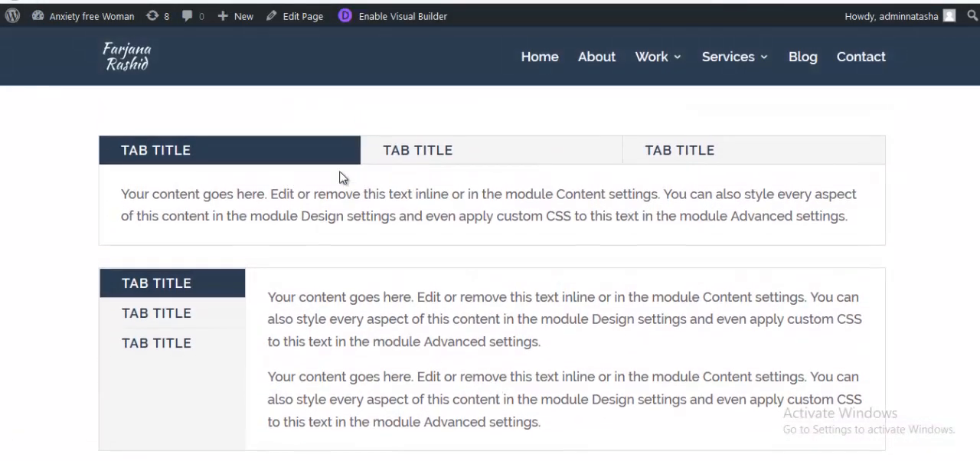
{"action": "mouse_move", "coordinate": [692, 231]}
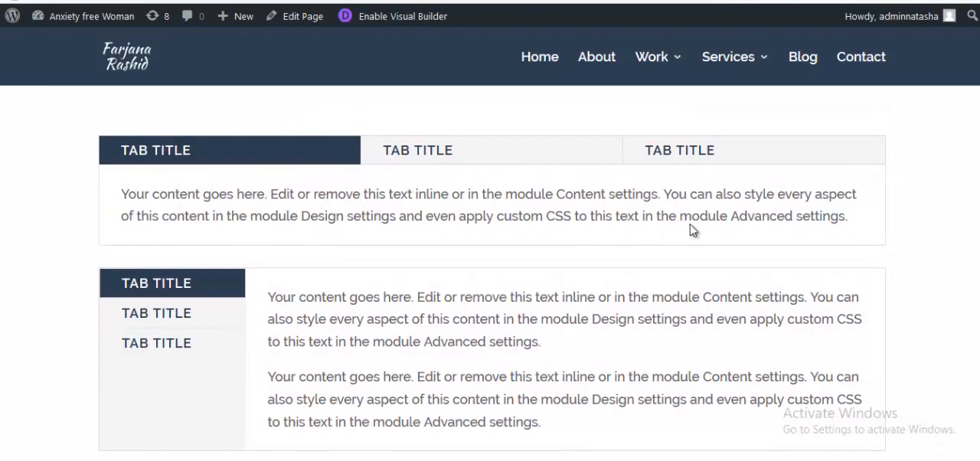
{"action": "mouse_move", "coordinate": [260, 172]}
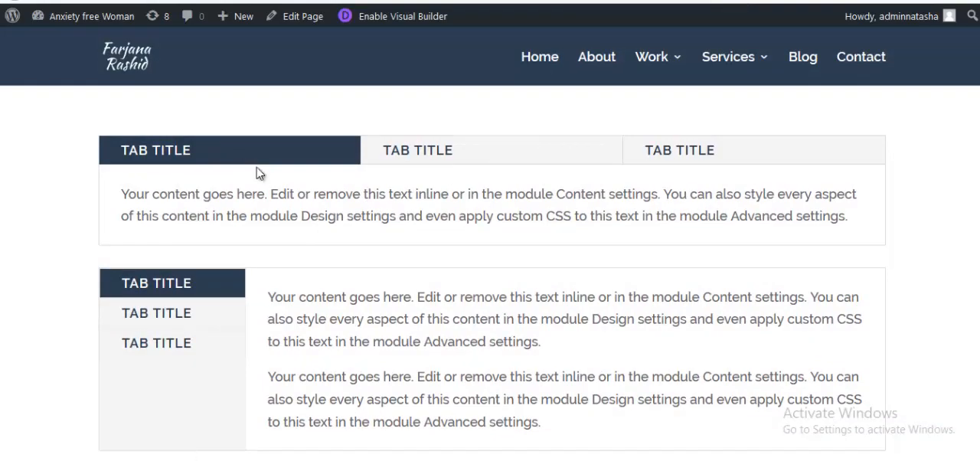